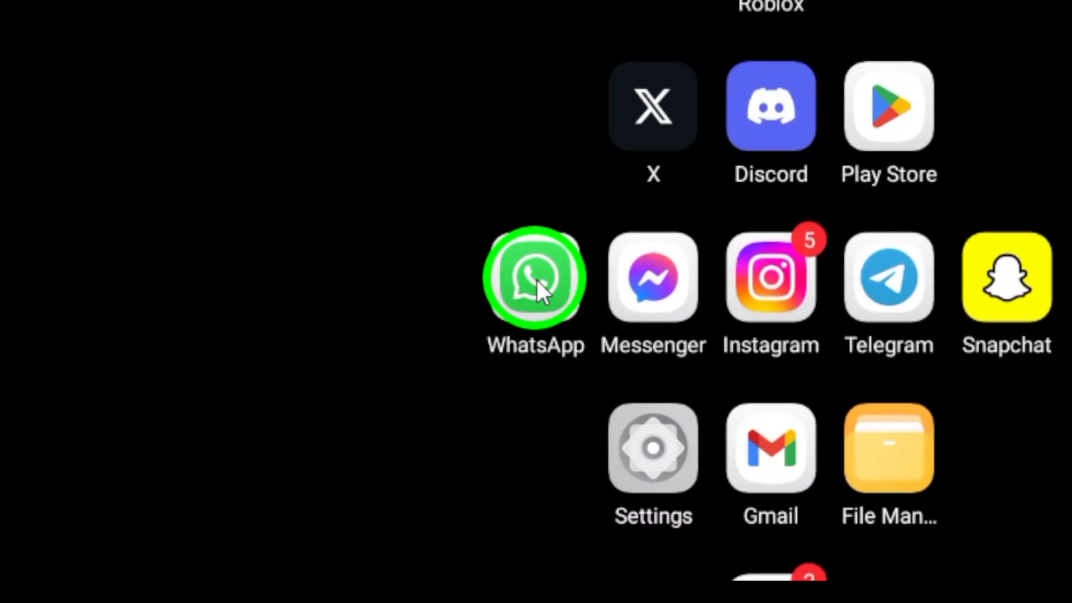
# Step: Launch WhatsApp from its home screen icon
pyautogui.click(536, 277)
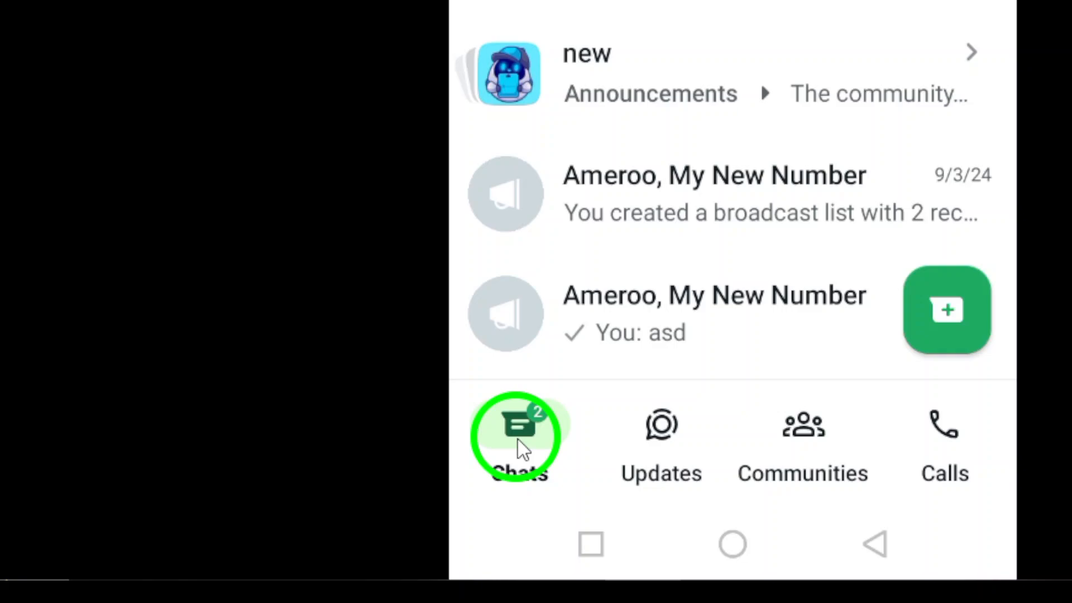
pyautogui.scroll(3)
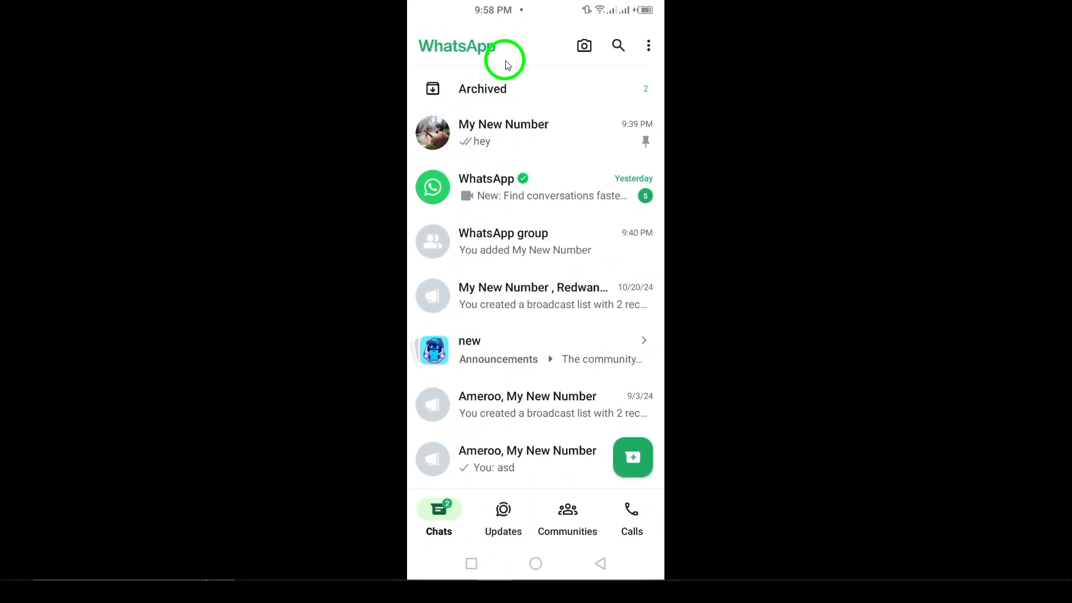
pyautogui.scroll(-3)
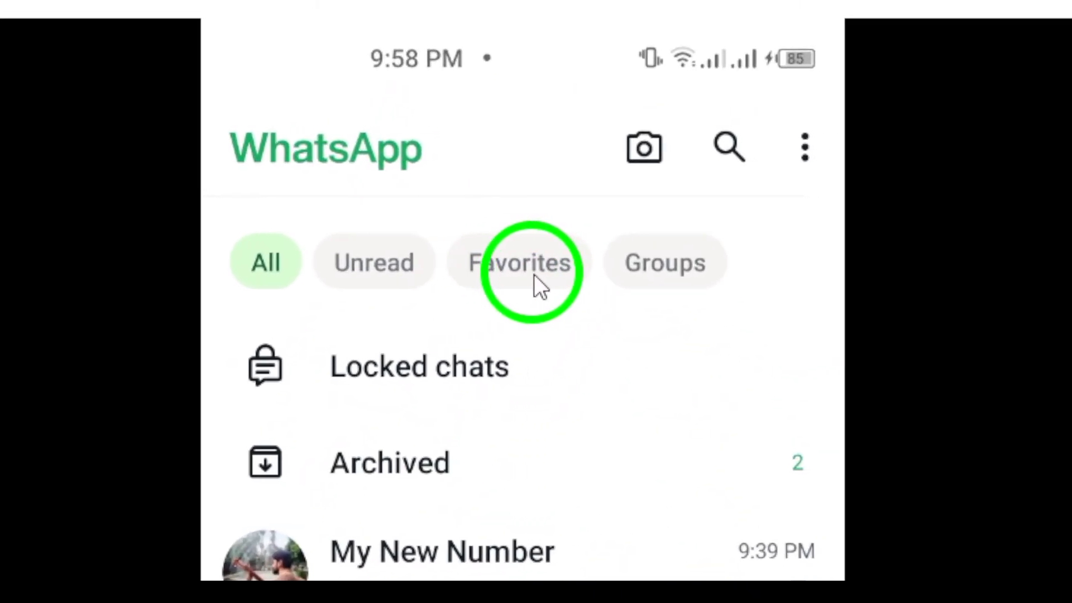
# Step: Apply the Favorites filter so only the My New Number chat is listed
pyautogui.click(520, 262)
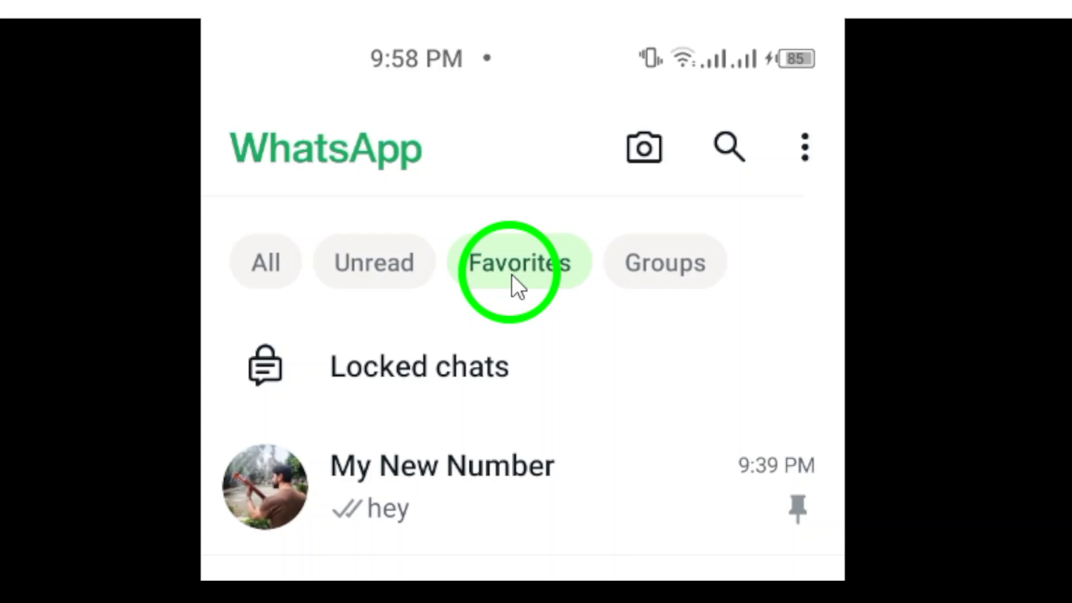
pyautogui.click(519, 262)
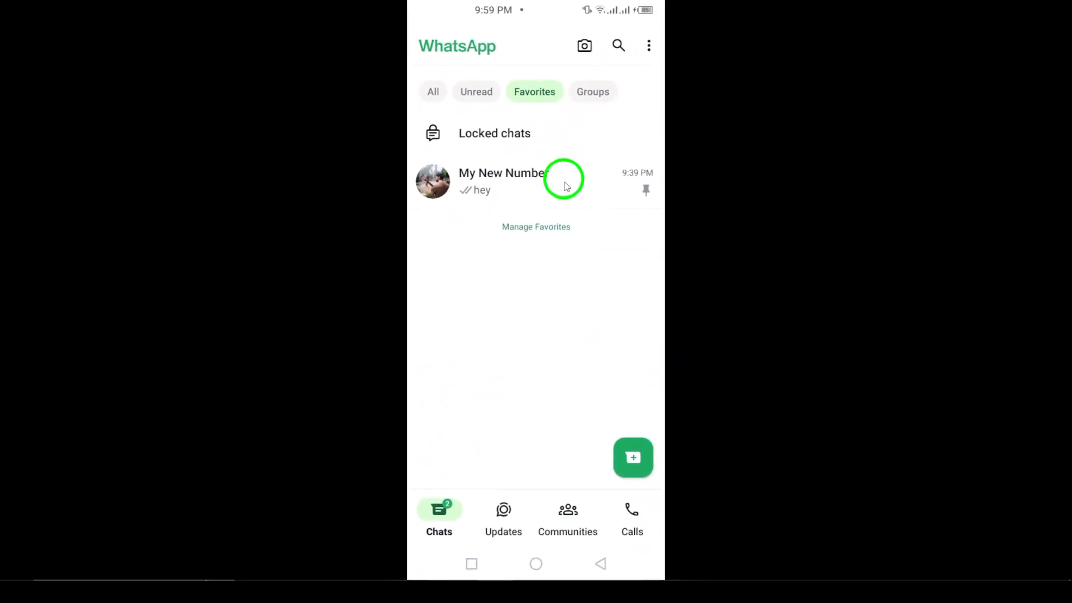
pyautogui.moveTo(460, 222)
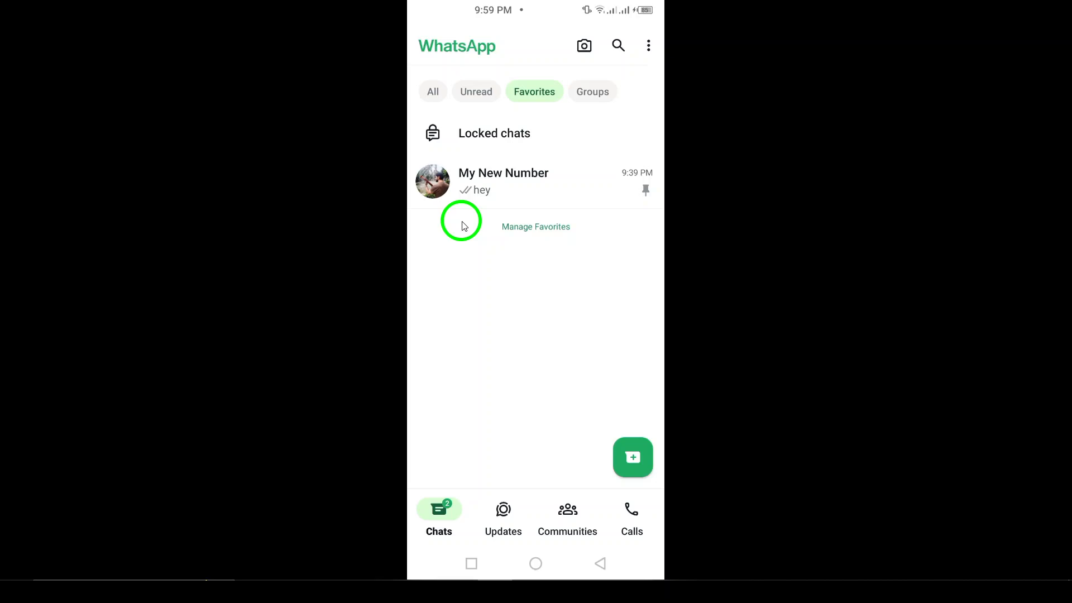
pyautogui.moveTo(445, 128)
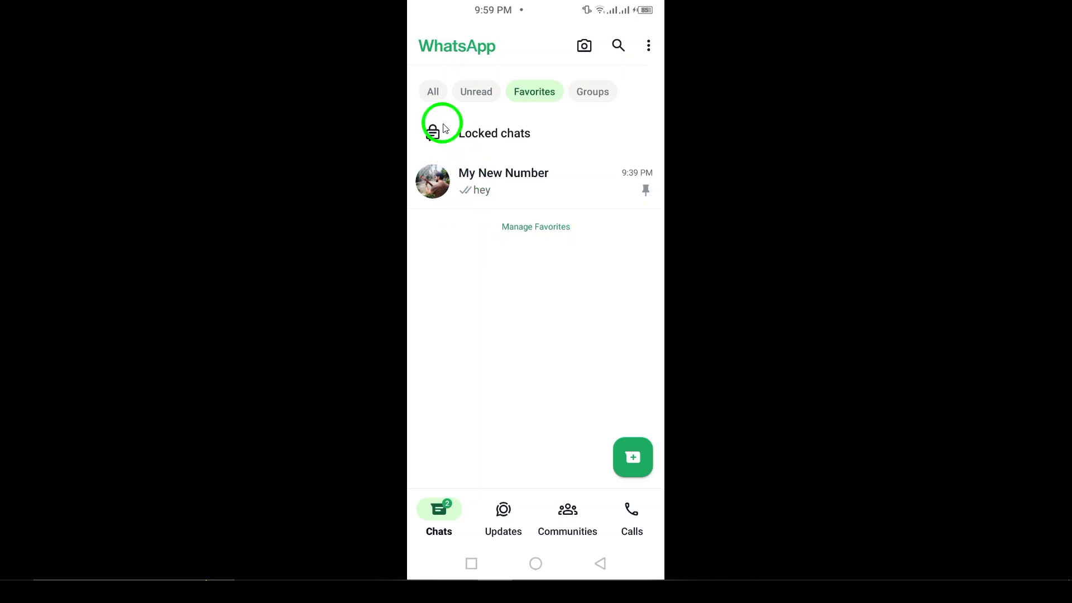
# Step: Select the WhatsApp group chat and open its options menu showing Add to Favorites
pyautogui.click(432, 91)
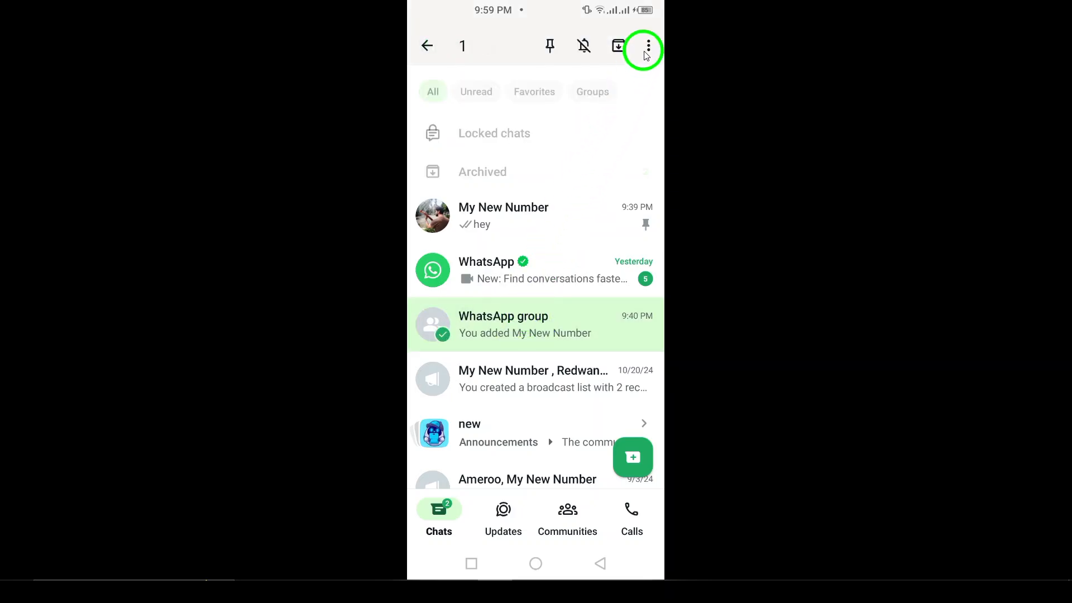
pyautogui.click(647, 46)
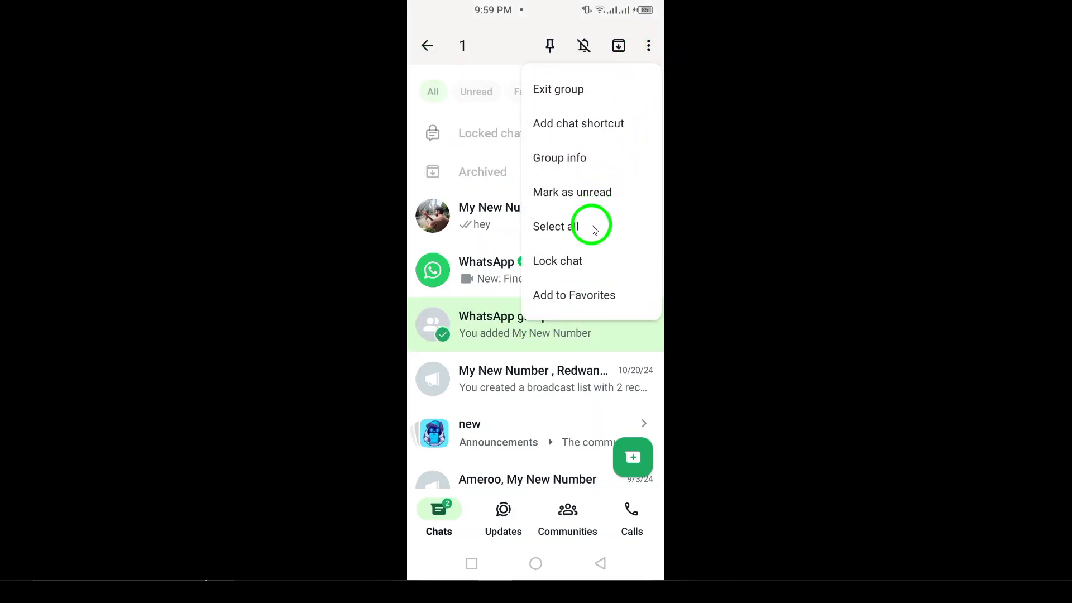